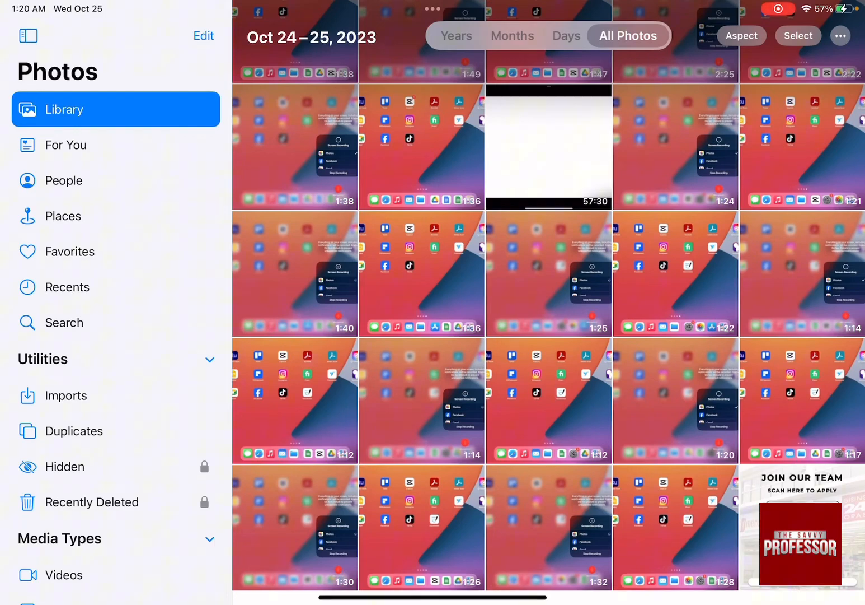
- View the saved JOIN OUR TEAM recruitment photo containing the QR code full screen
left_click(801, 544)
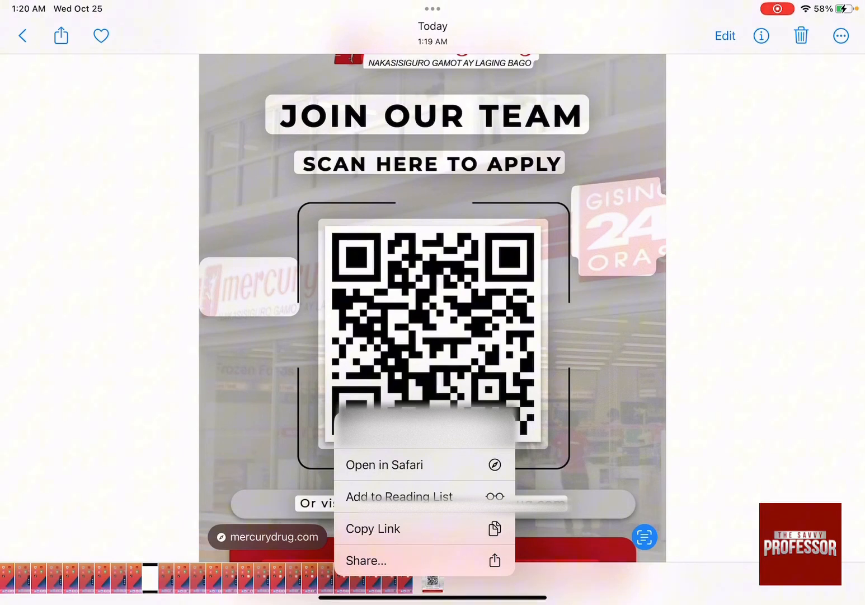
- Follow the QR code's mercurydrug.com link into a new Safari tab
left_click(384, 465)
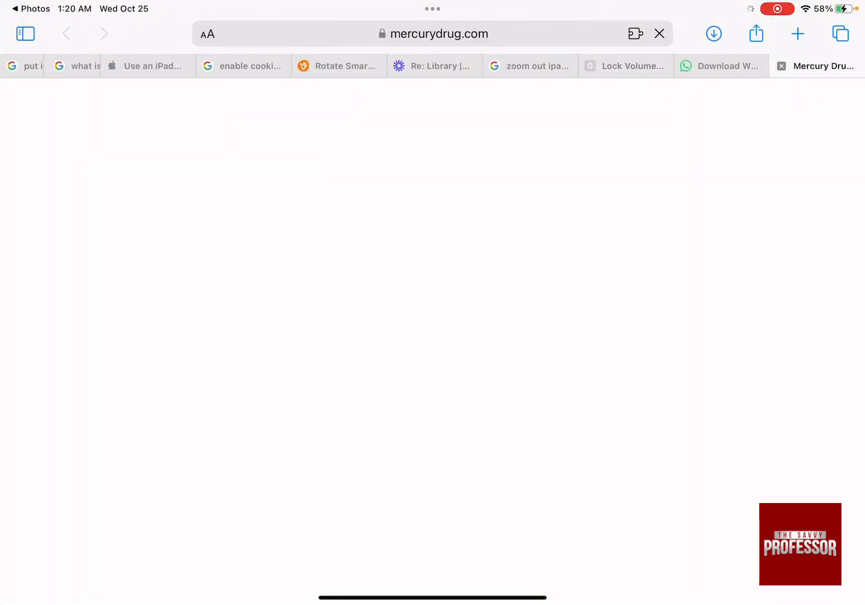